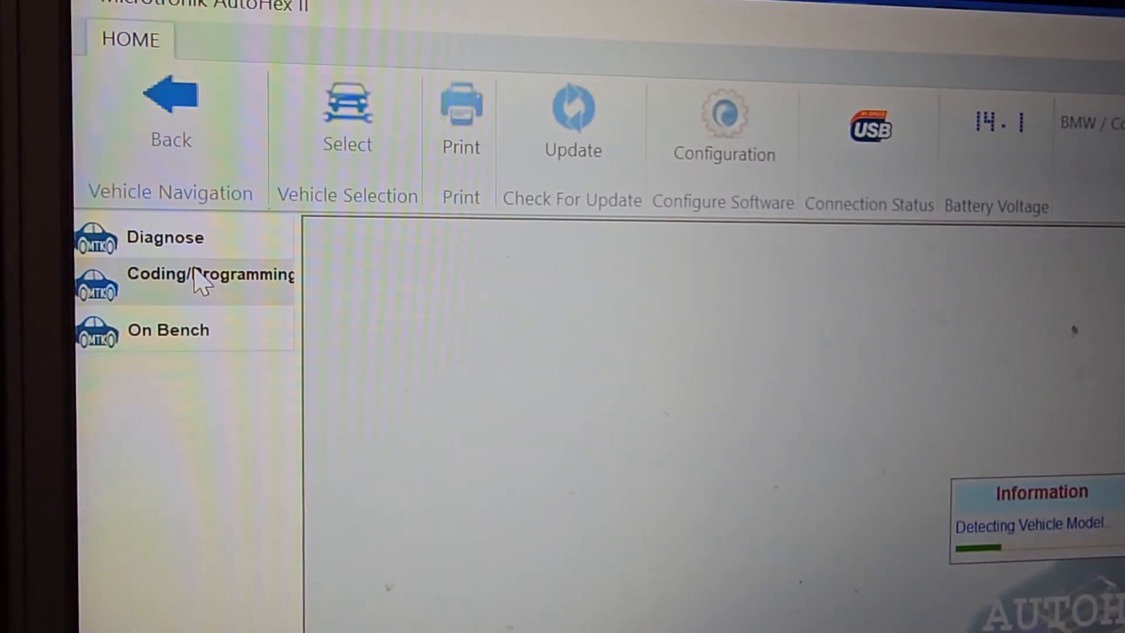
Show the vehicle's coding and programming functions list (CAS, key learning, mileage reset)
click(210, 274)
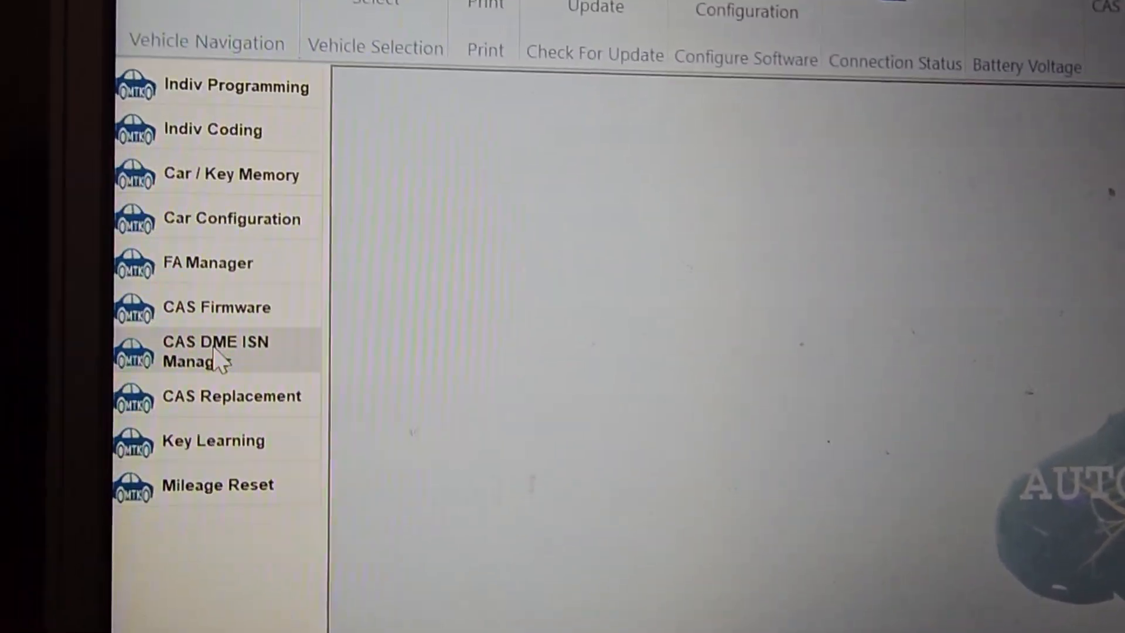
Bring up the CAS DME ISN Manager with its DME, CAS and EGS ISN options
click(215, 351)
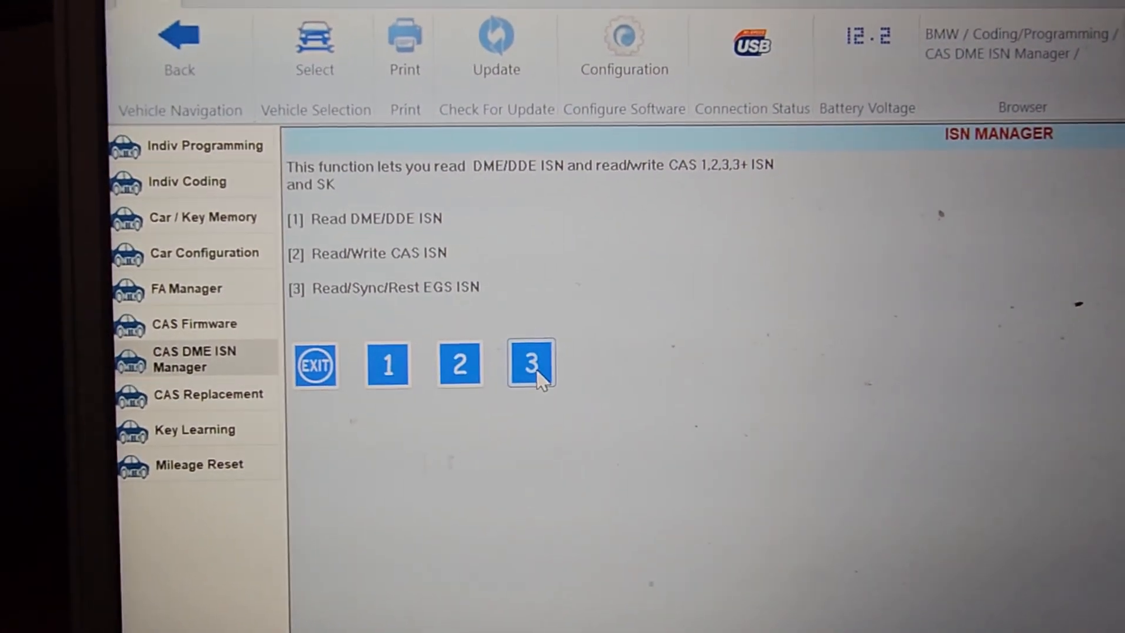
Run option 3 Read/Sync/Reset EGS ISN, which reports EWS NOT OK and asks to match EGS with CAS
click(531, 363)
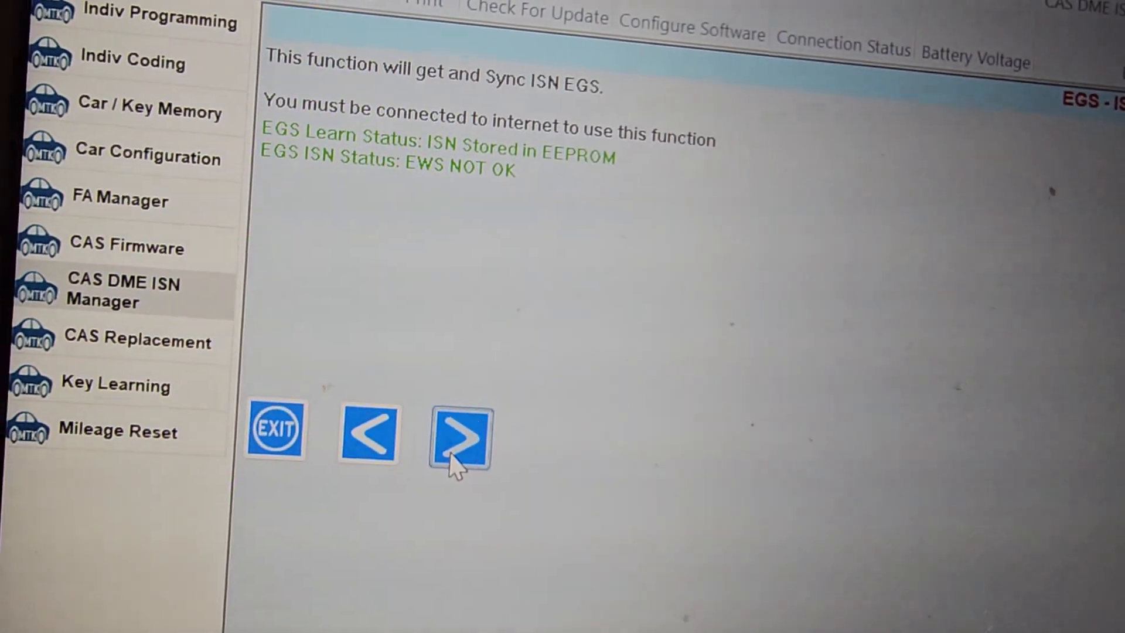
click(461, 436)
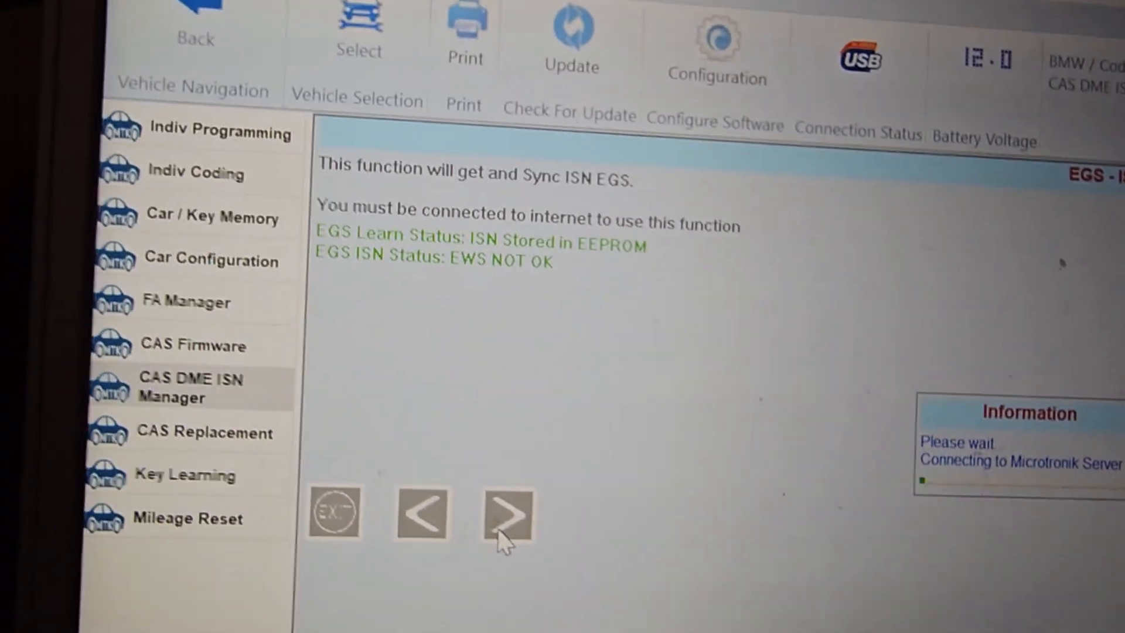
click(509, 511)
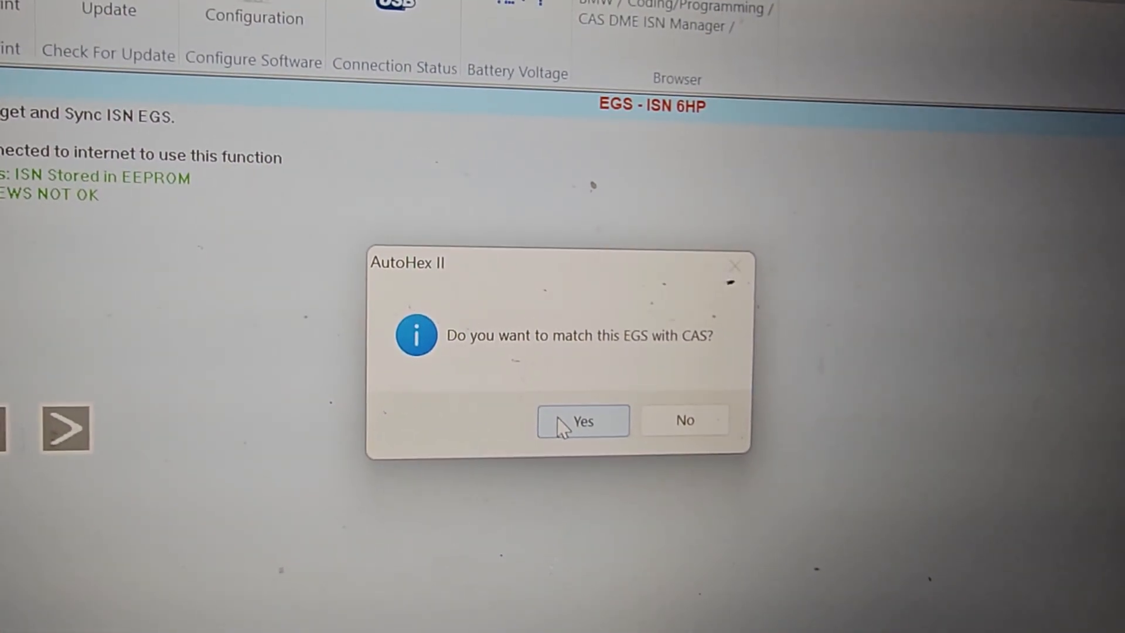
Agree to match EGS with CAS and confirm the remove-key and ignition-on prompts
click(582, 421)
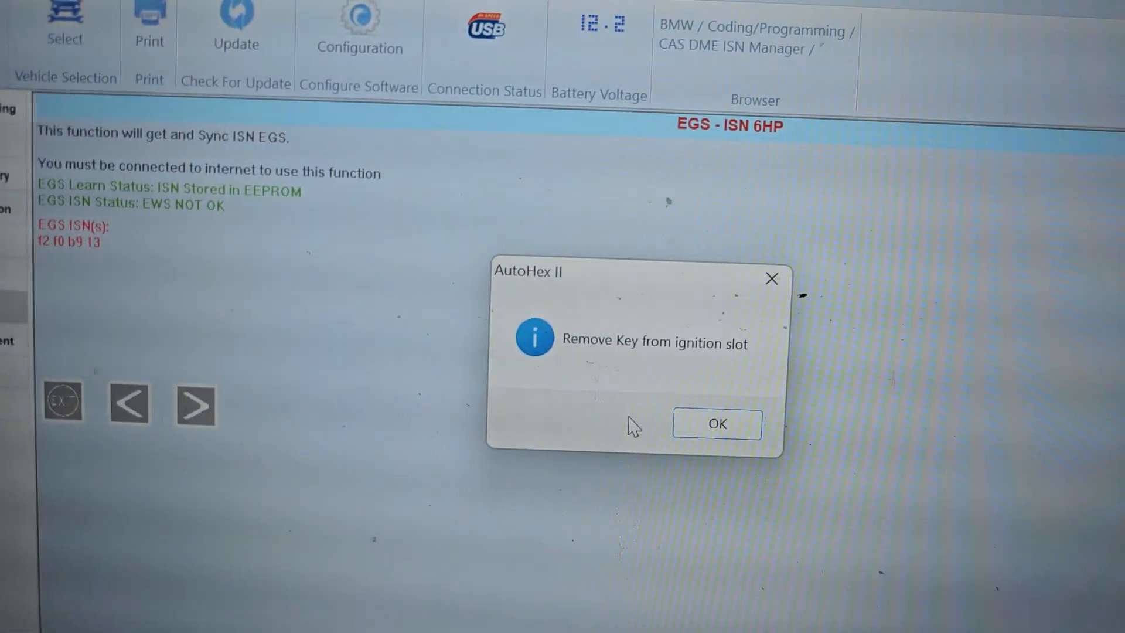
click(714, 423)
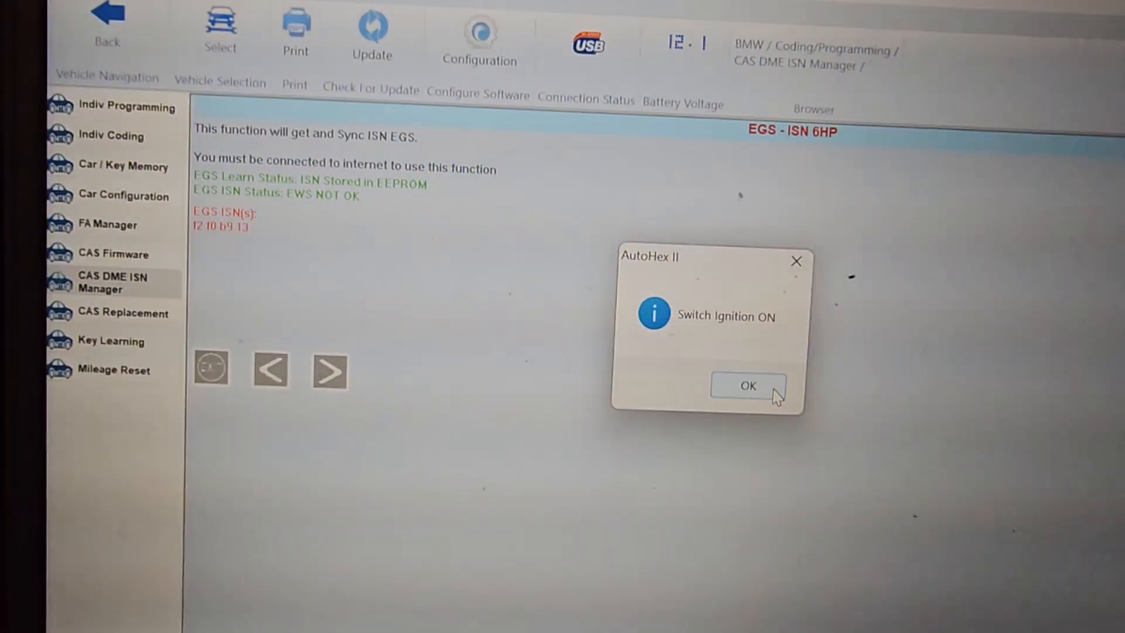
click(748, 385)
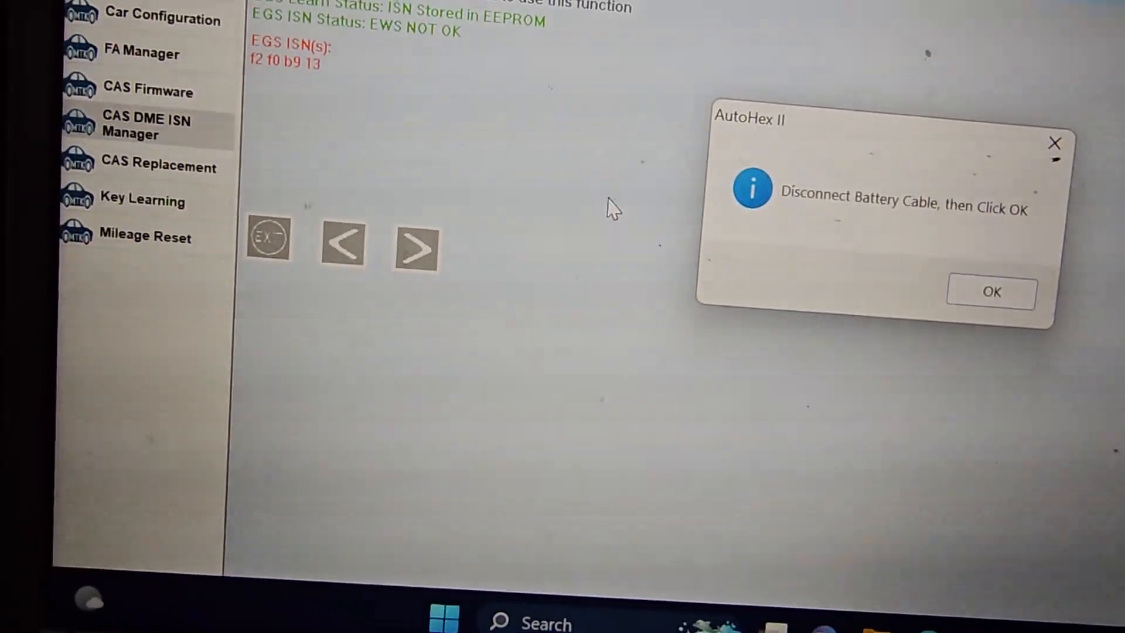
Confirm battery disconnected, reconnected and ignition on so the EGS matching completes
click(991, 292)
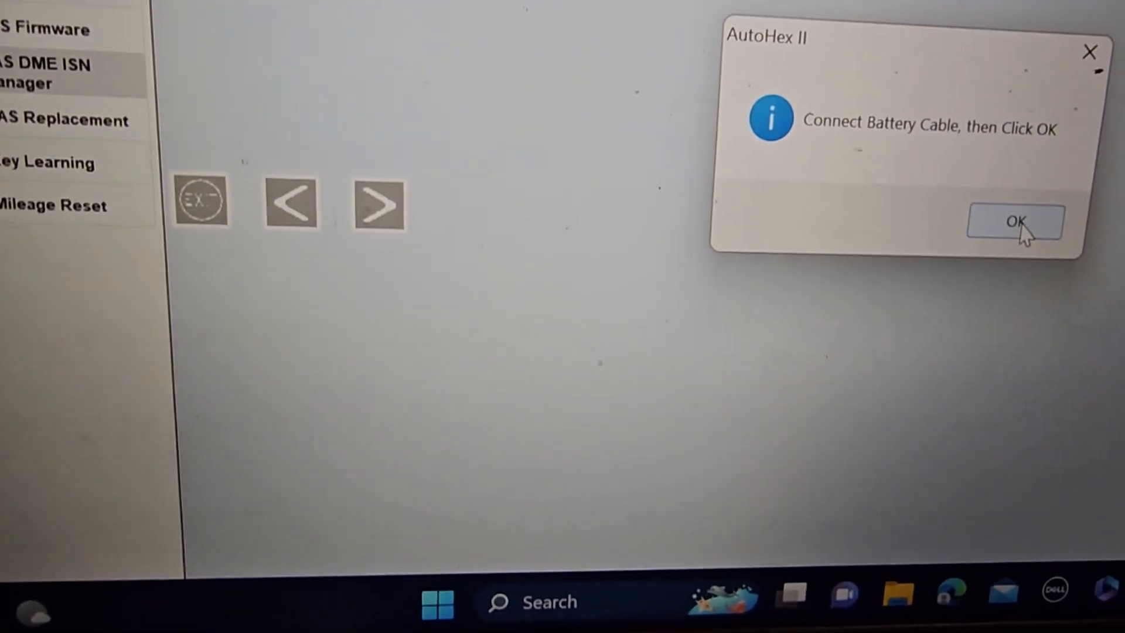
click(1014, 221)
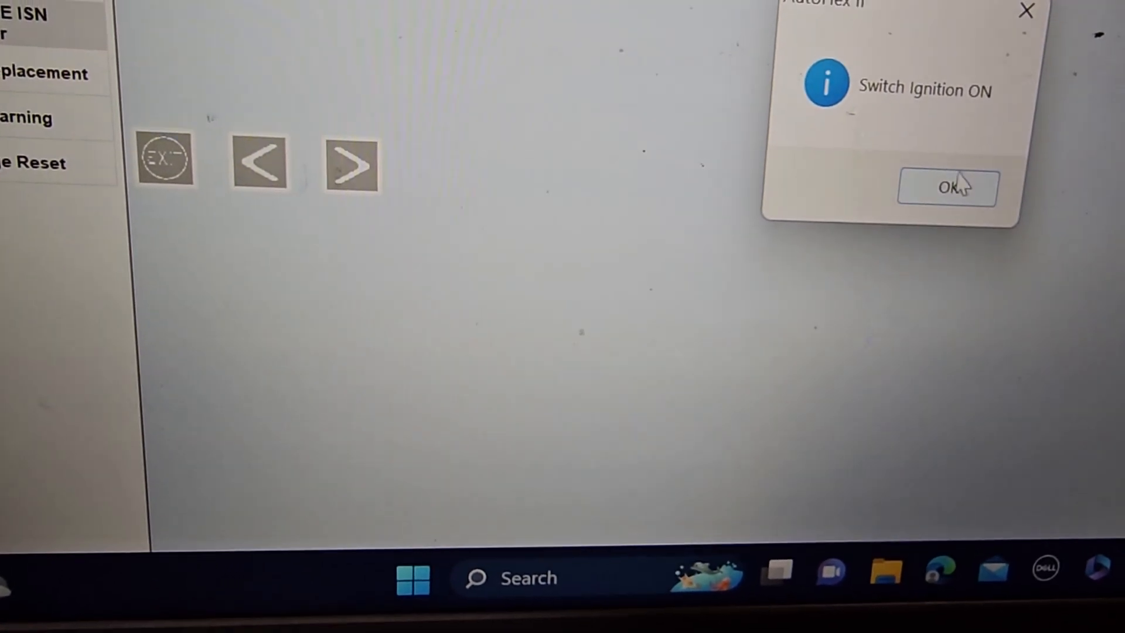
click(947, 188)
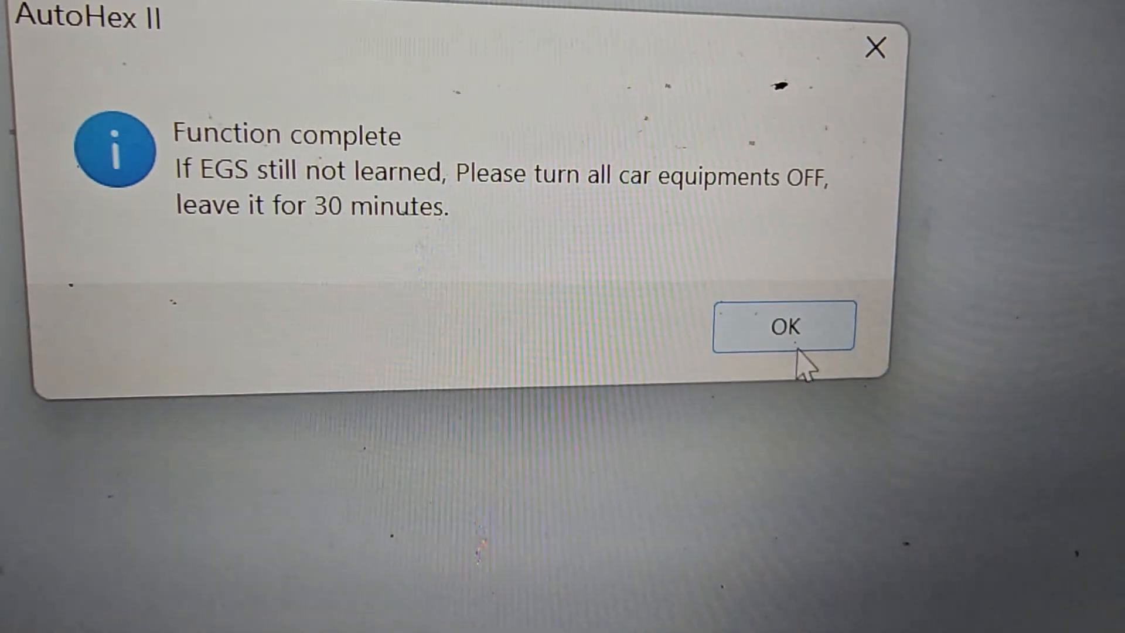
Dismiss the Function complete notice and rerun EGS ISN option 3, now showing EWS OK
click(781, 326)
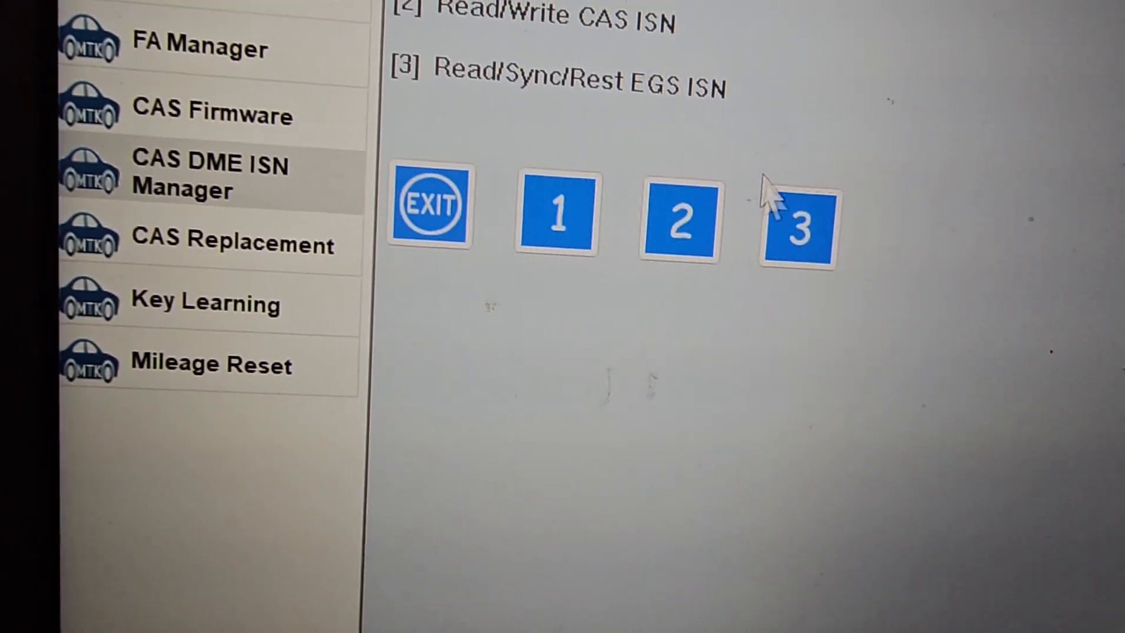
click(797, 219)
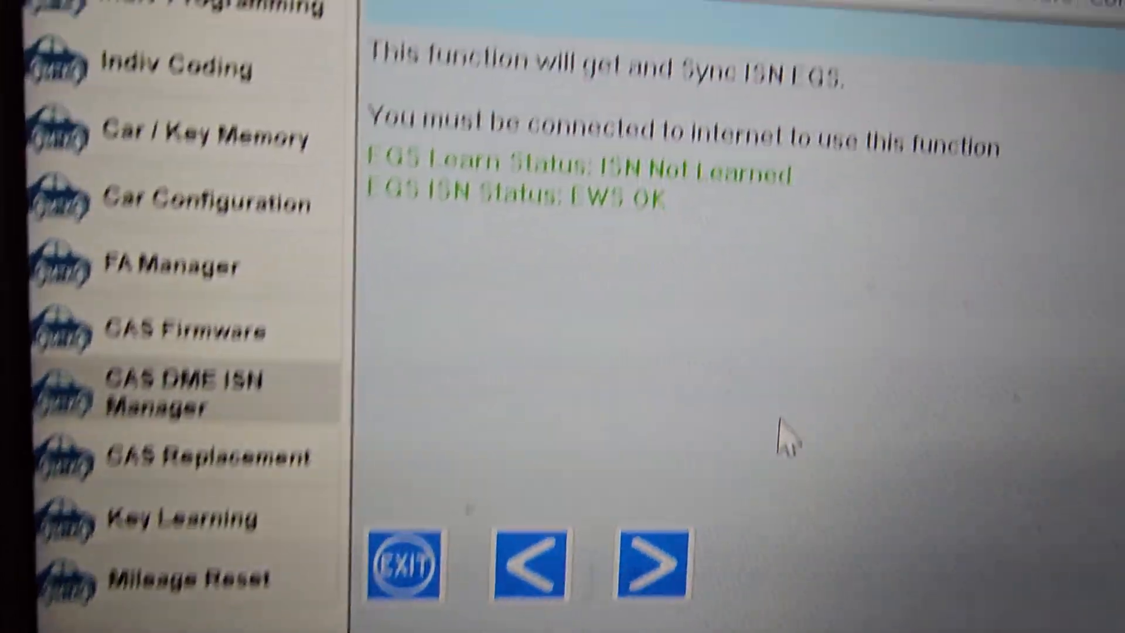